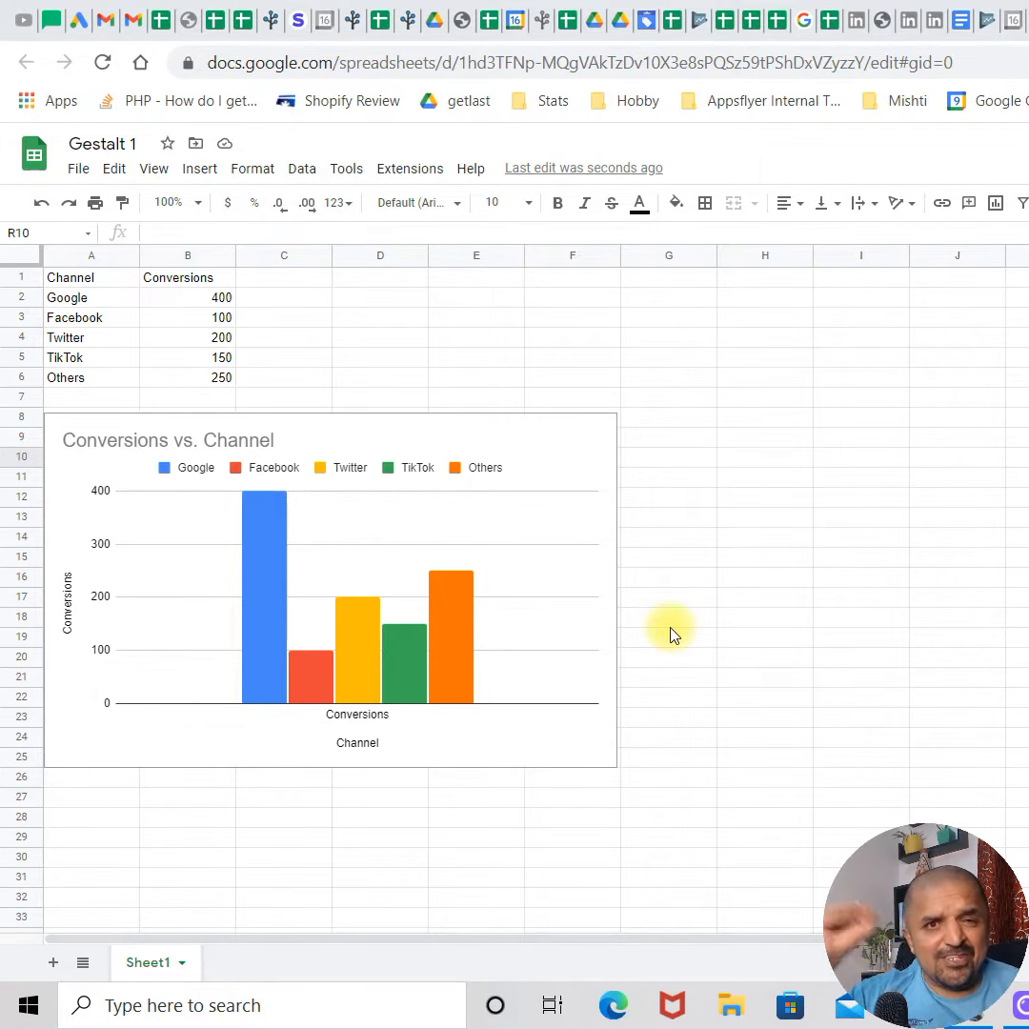
mouse_move(143, 505)
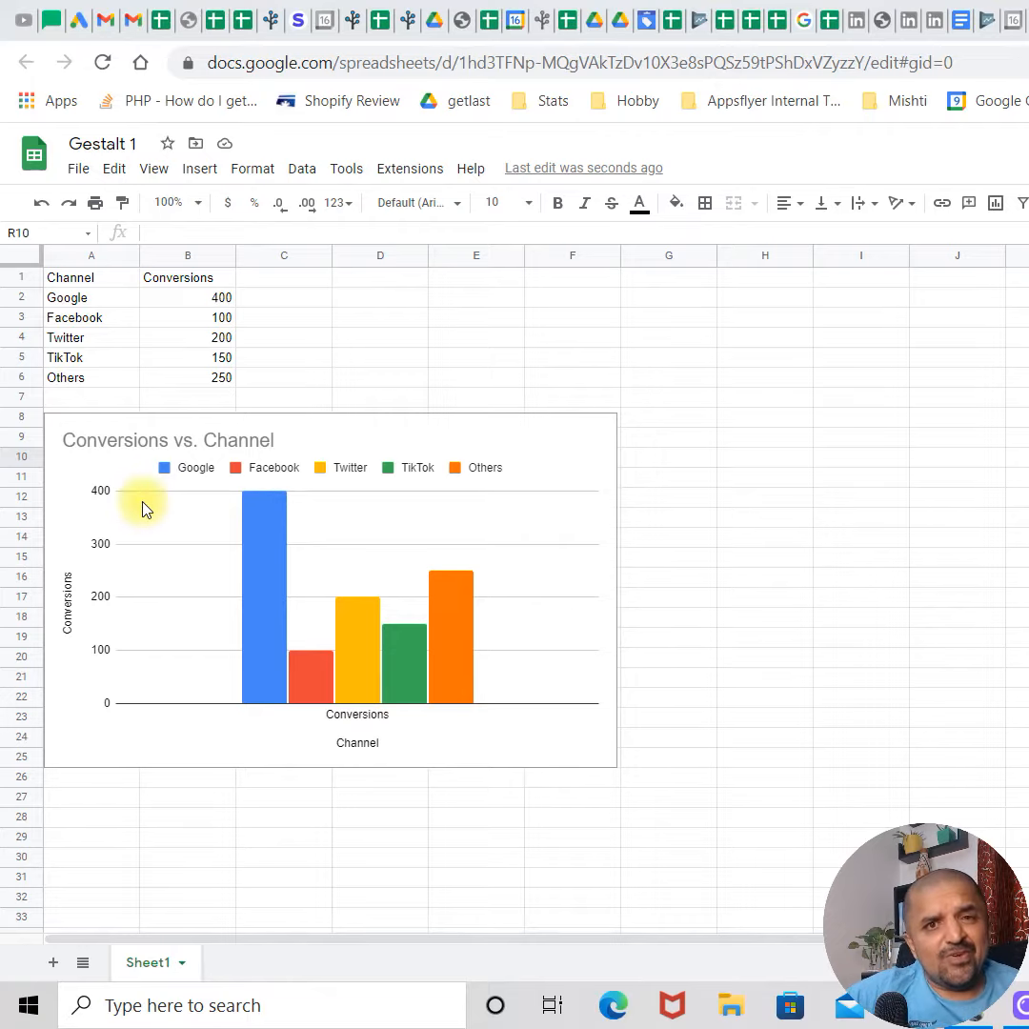
mouse_move(183, 507)
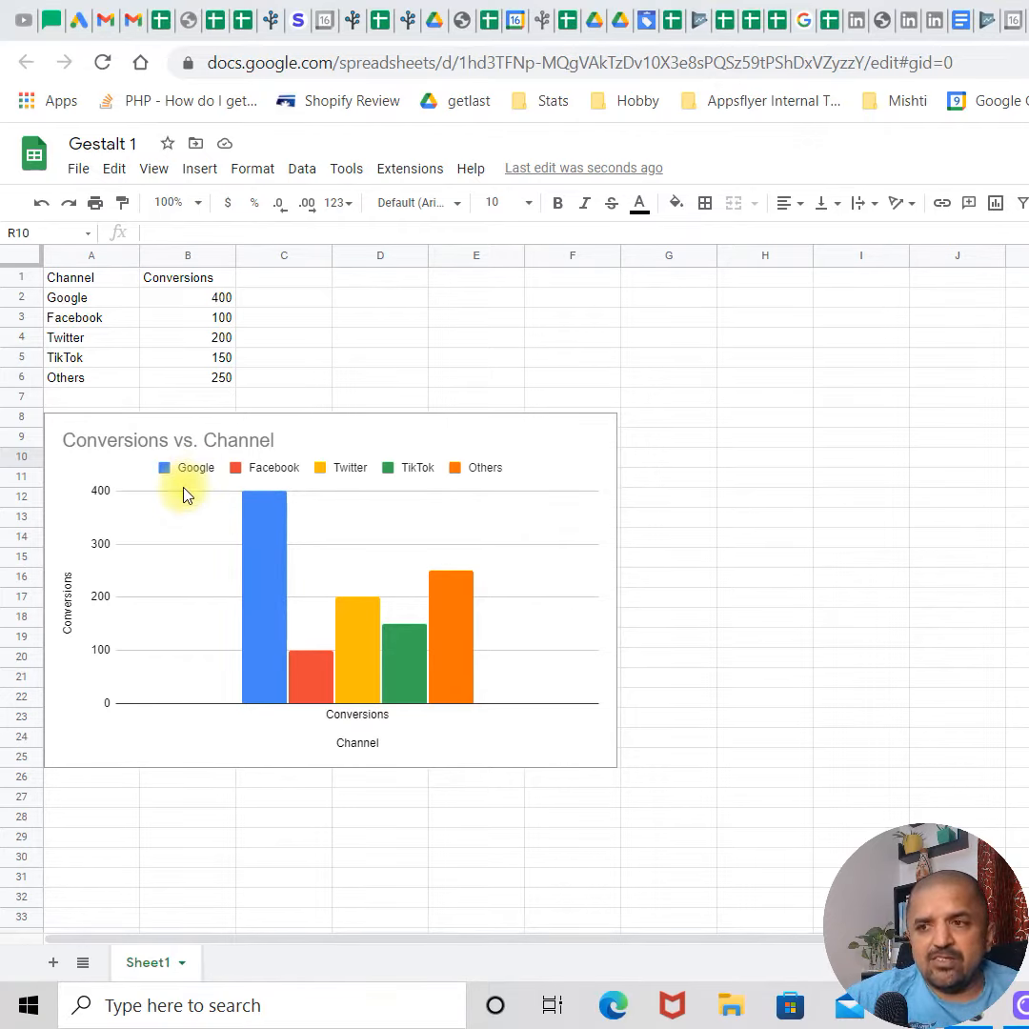
mouse_move(238, 636)
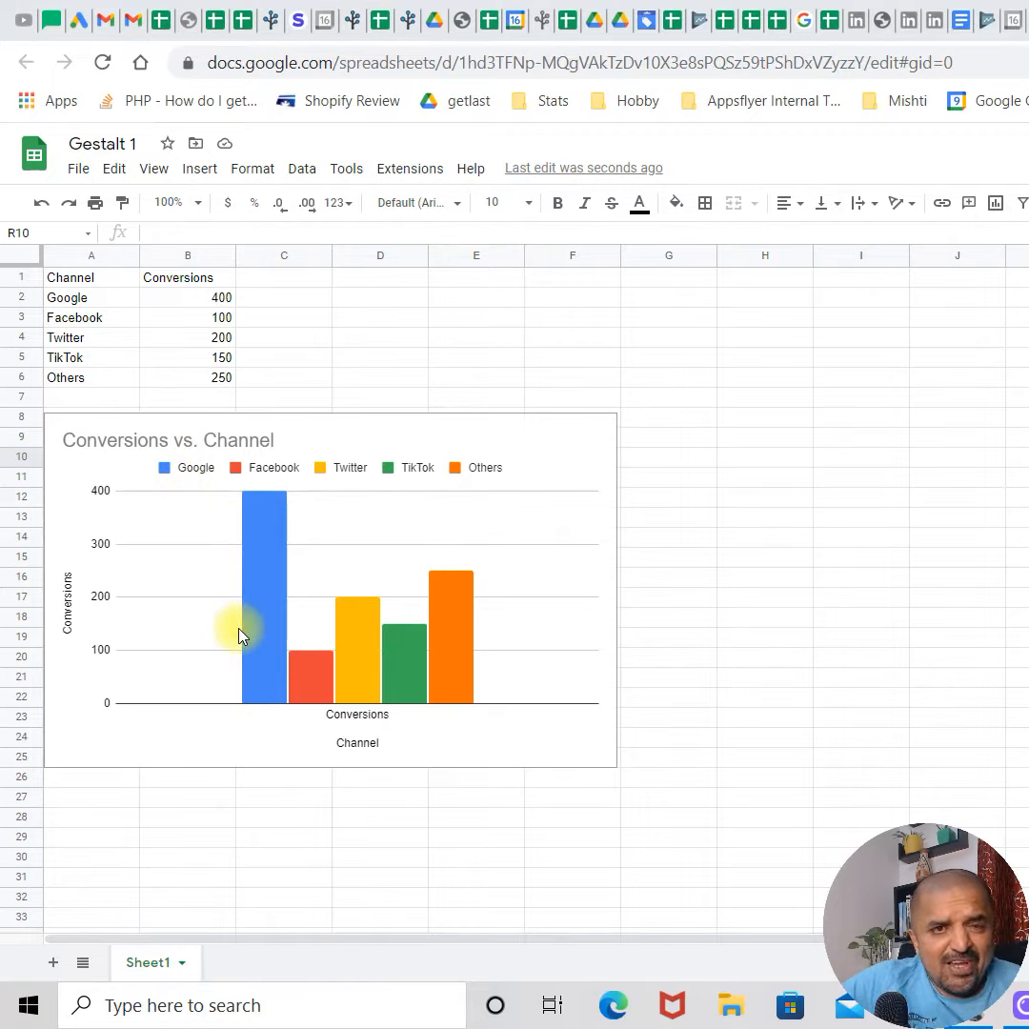
mouse_move(275, 648)
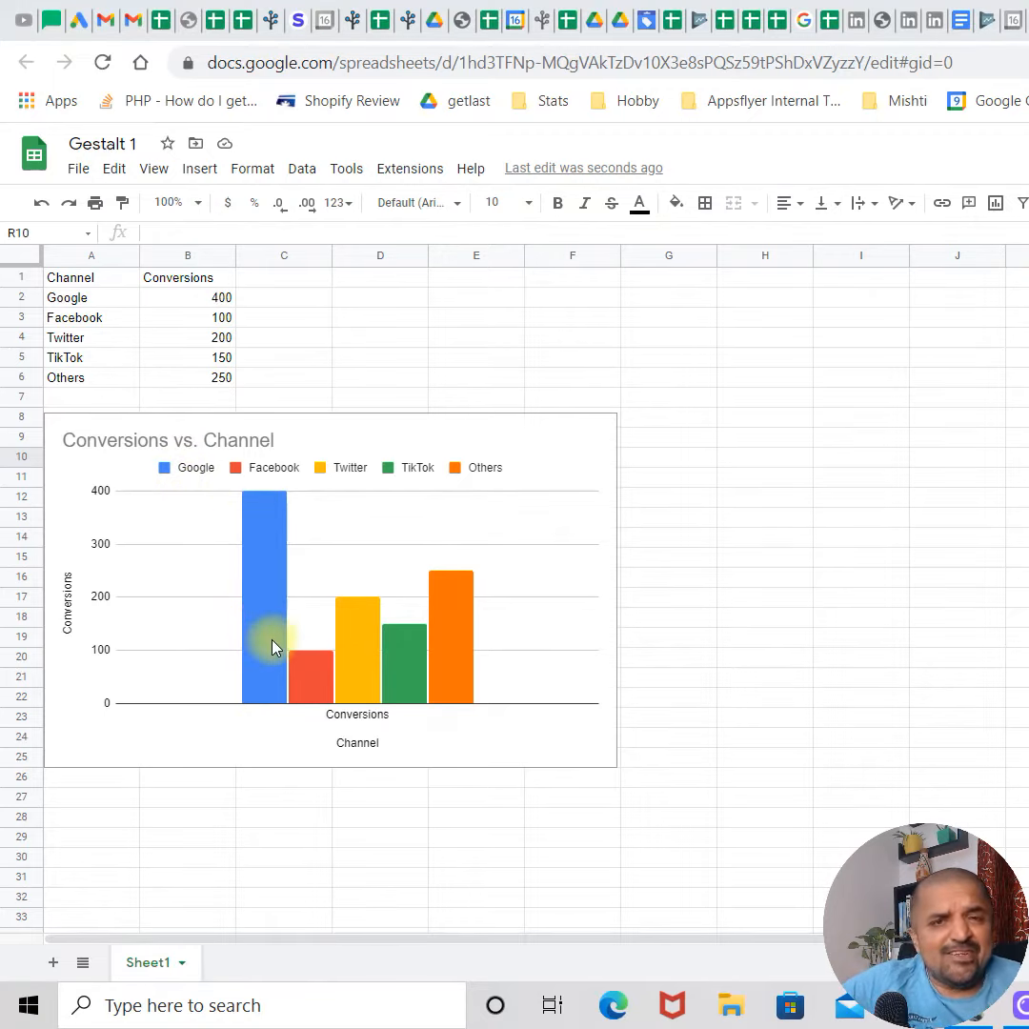
mouse_move(282, 505)
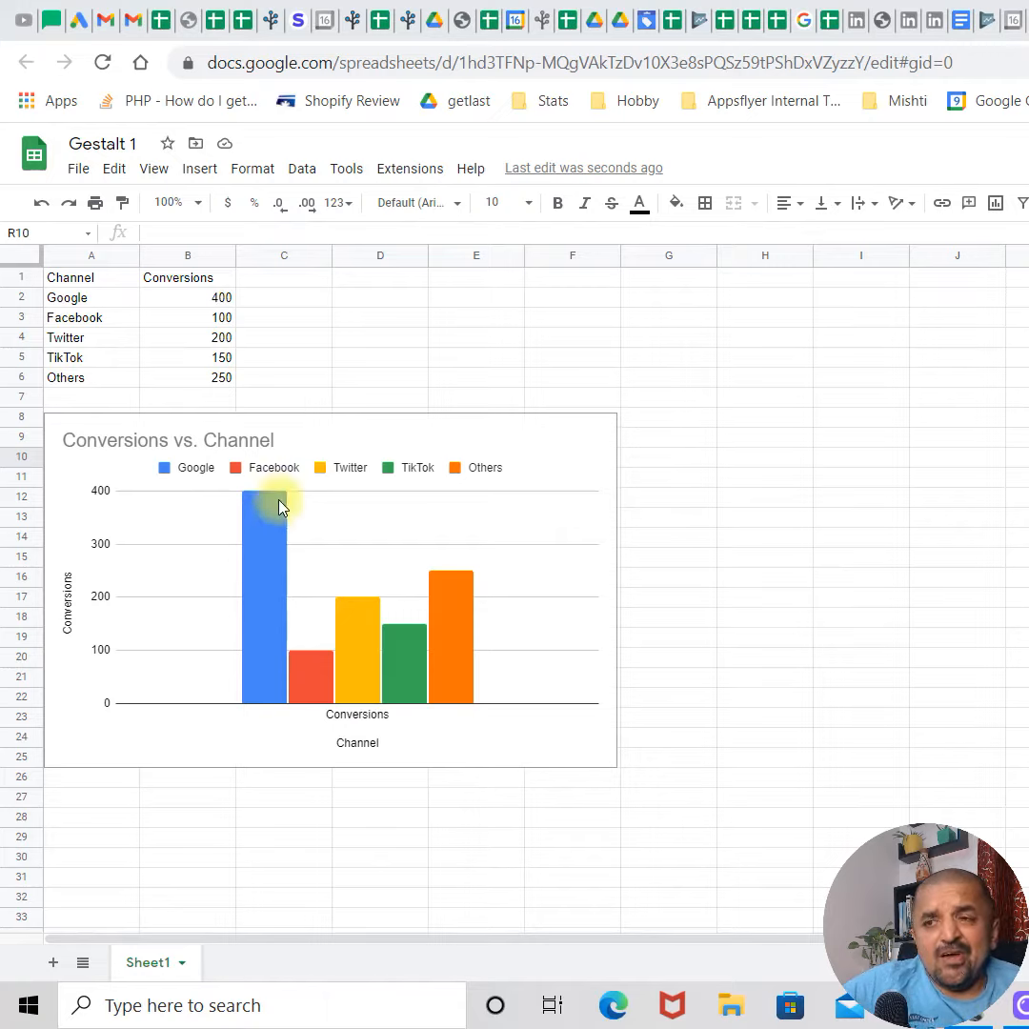
Step: Select the Channel and Conversions data rows from Google down to the last channel
click(187, 298)
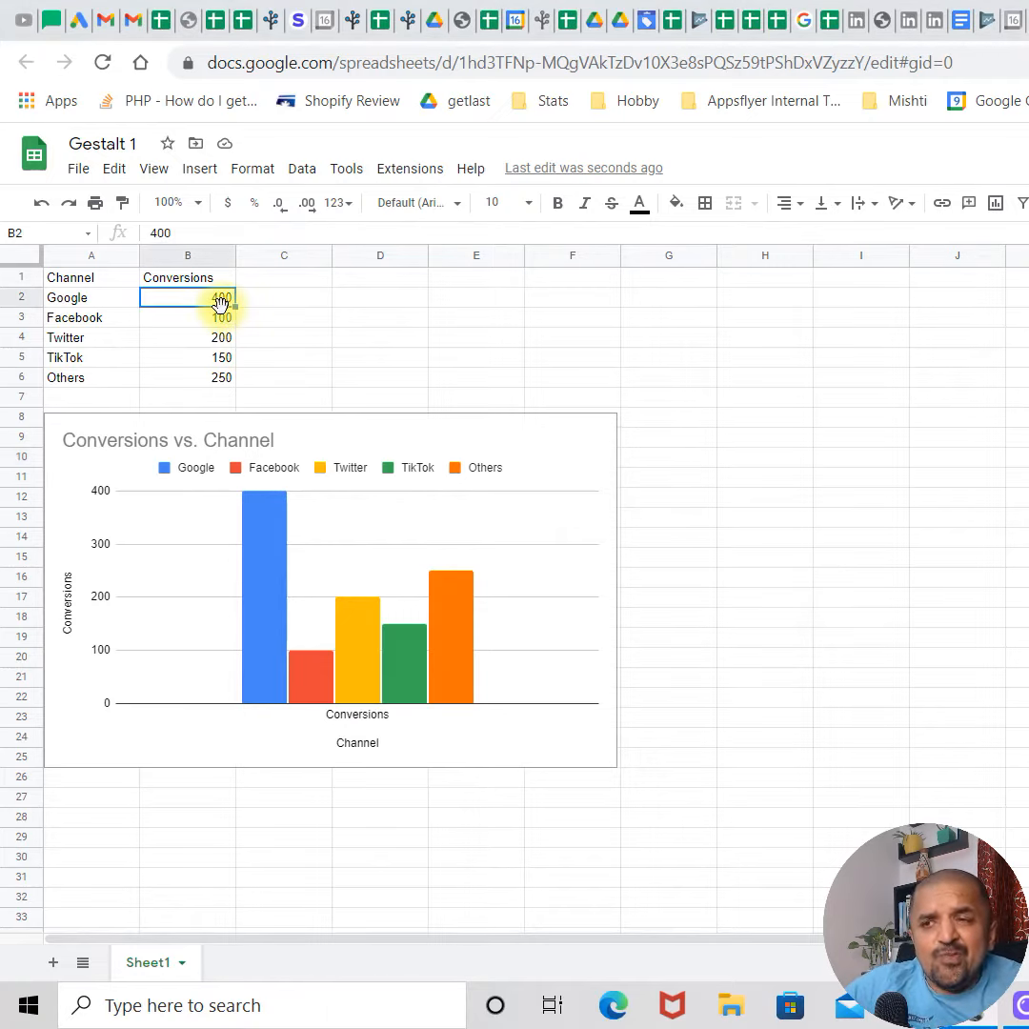
key(shift+down)
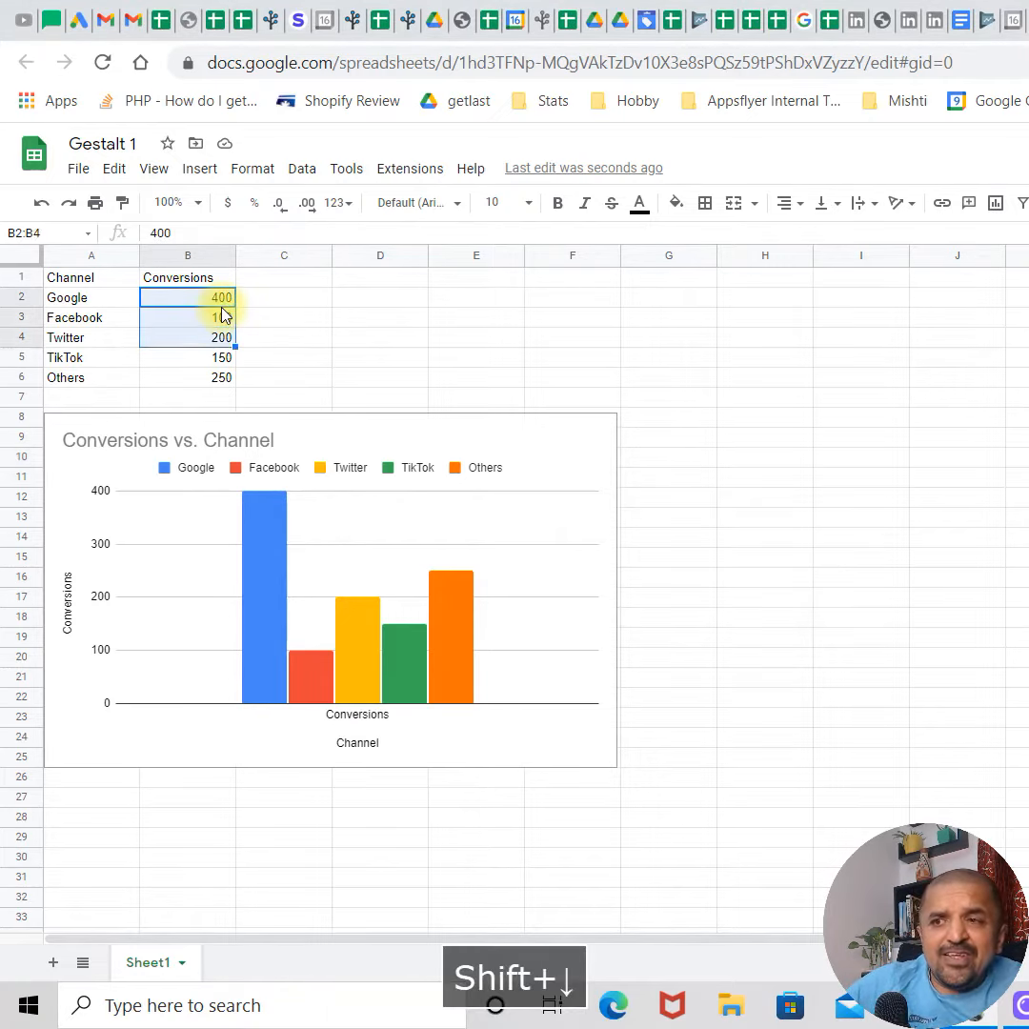
key(shift+down)
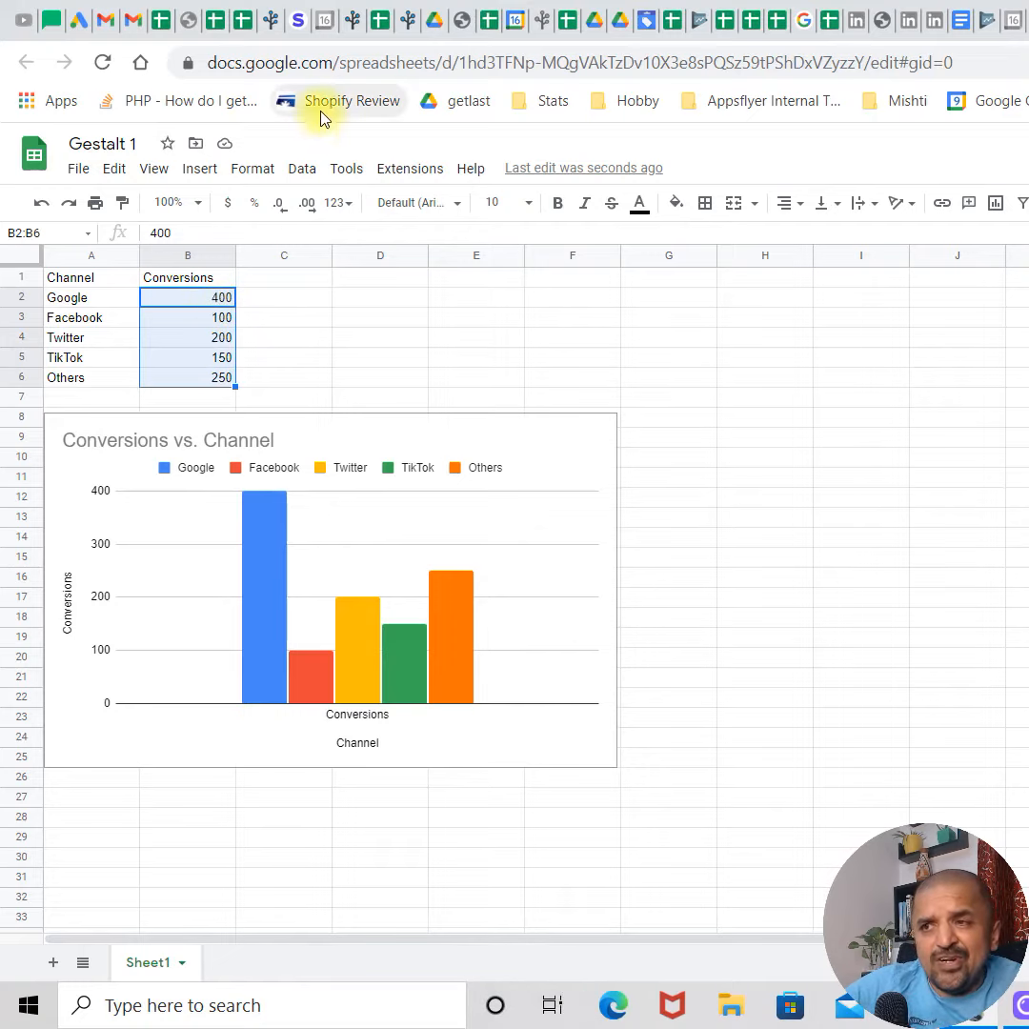
click(91, 278)
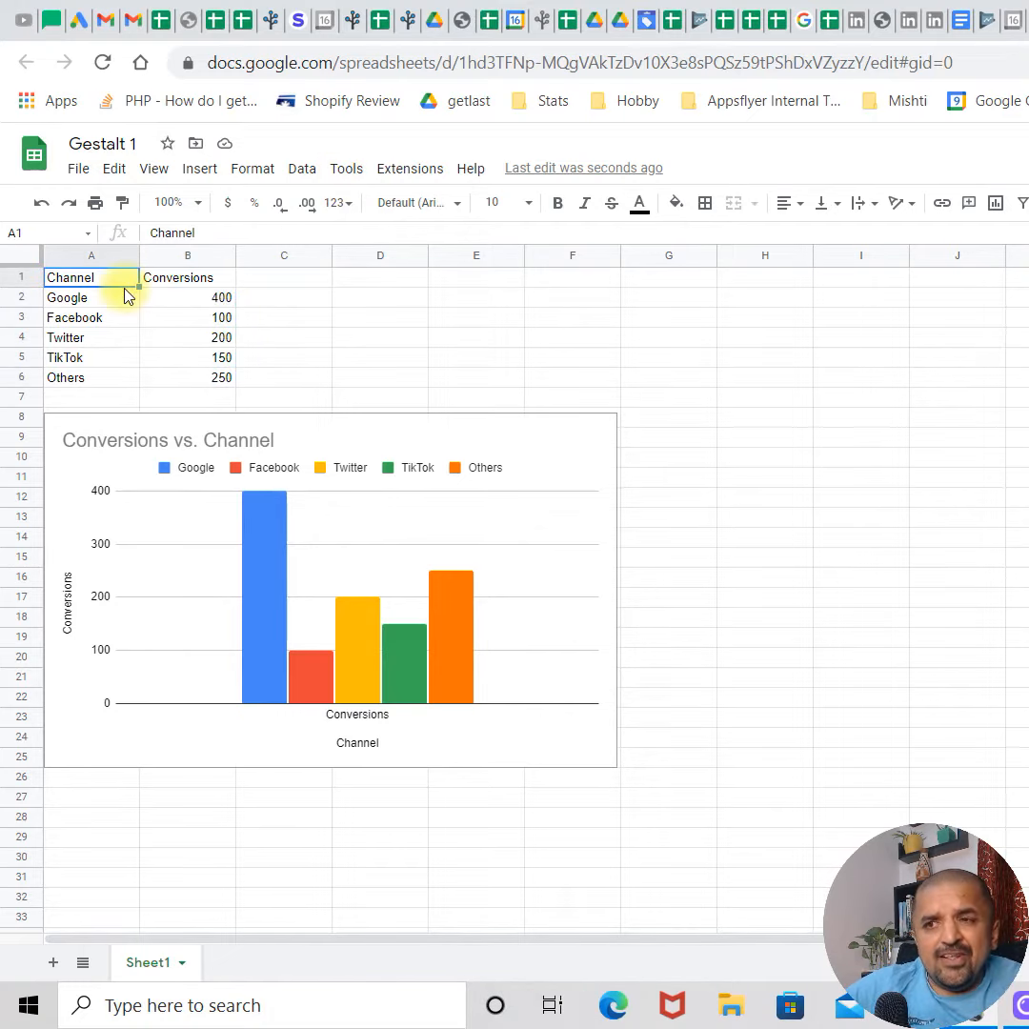
key(shift+down)
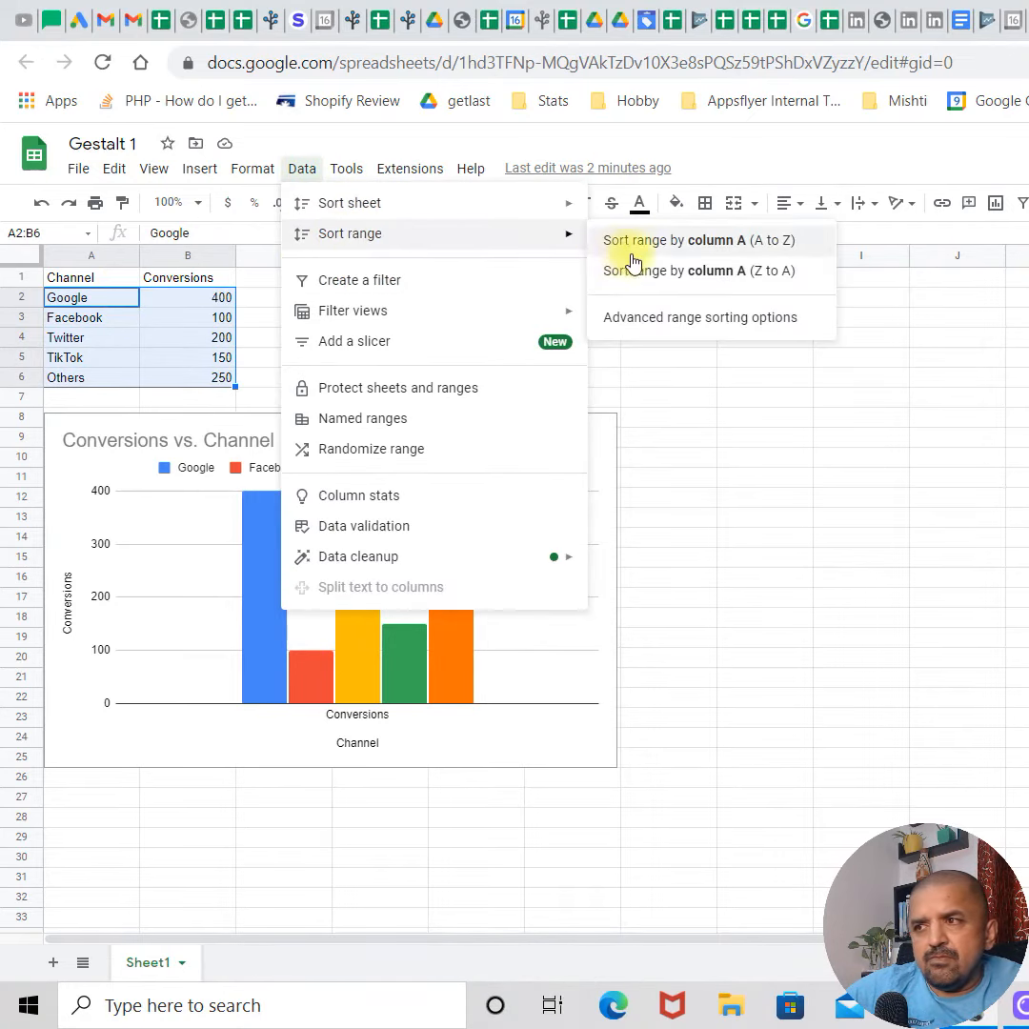
Step: Sort the range by Column B (conversions) ascending so bars rise from Facebook to Google
click(698, 316)
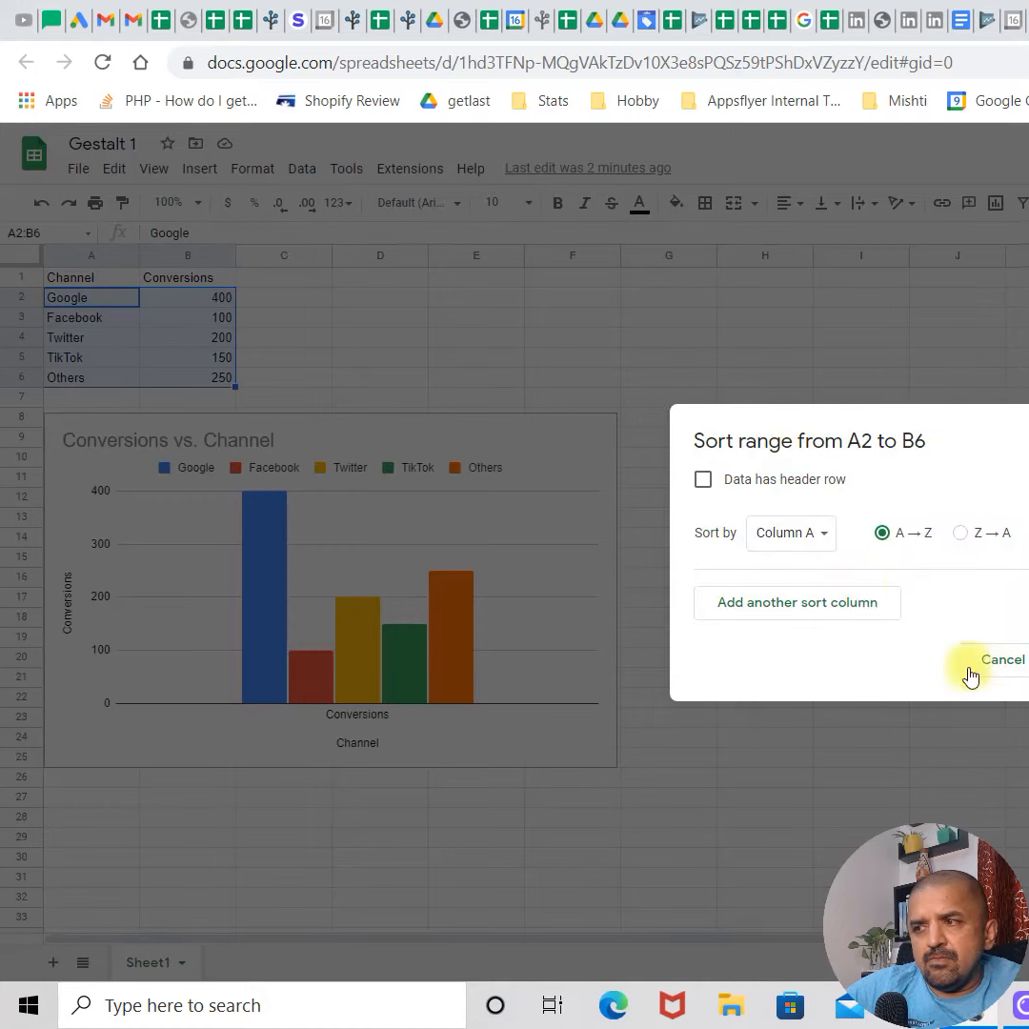
click(789, 534)
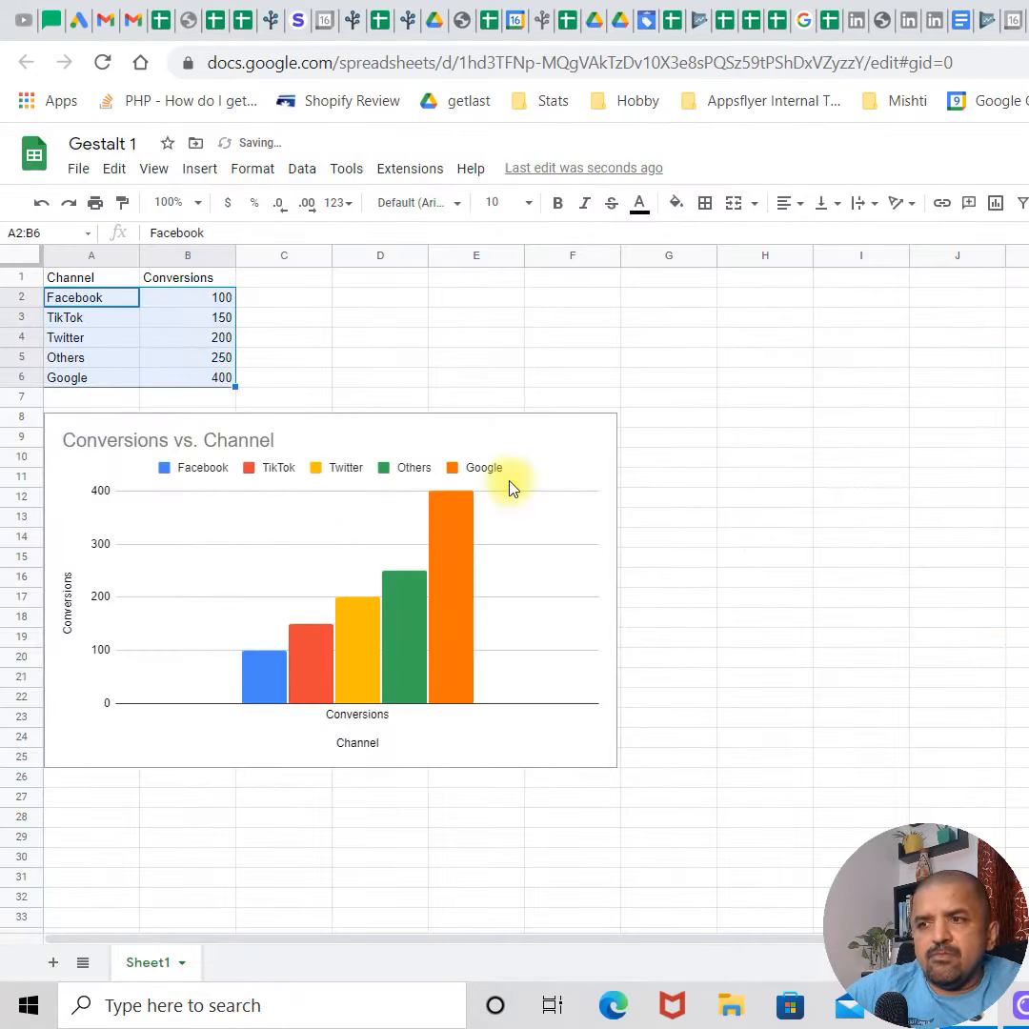
mouse_move(645, 492)
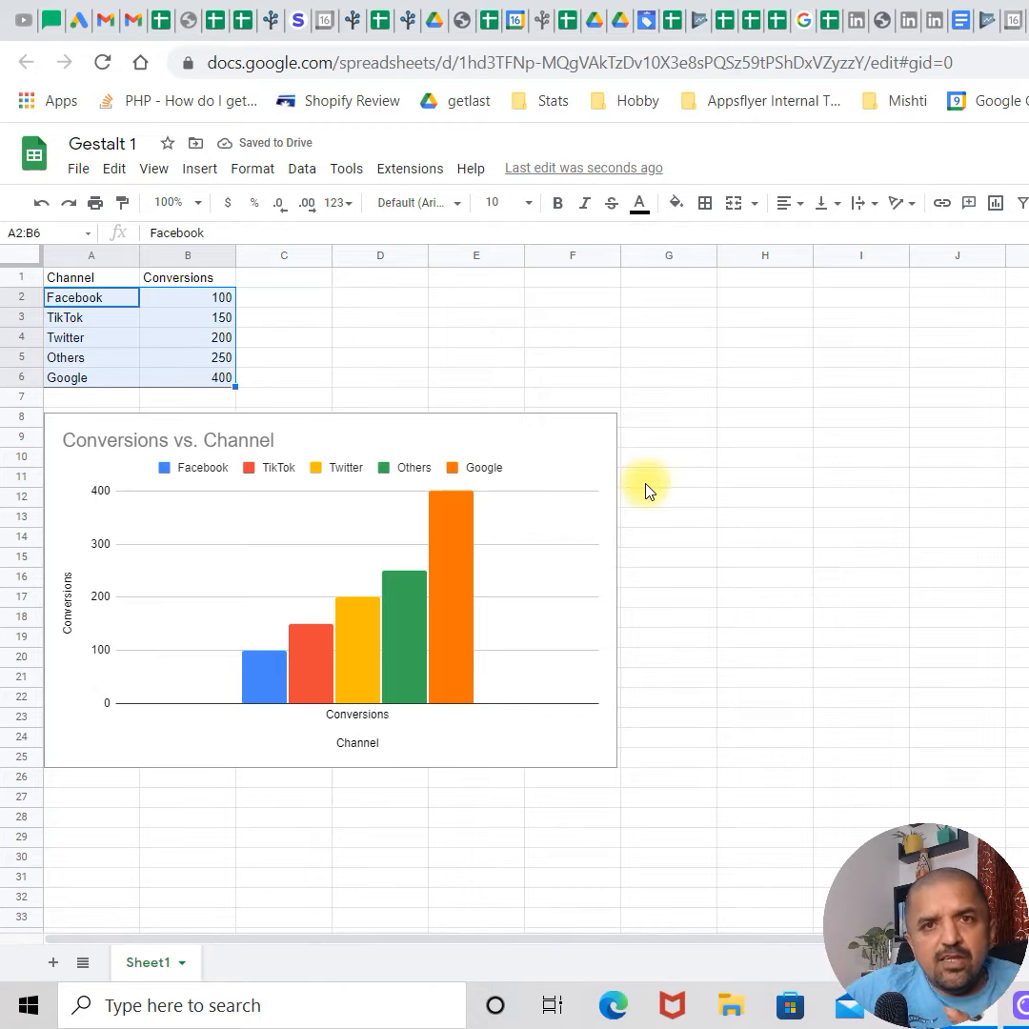